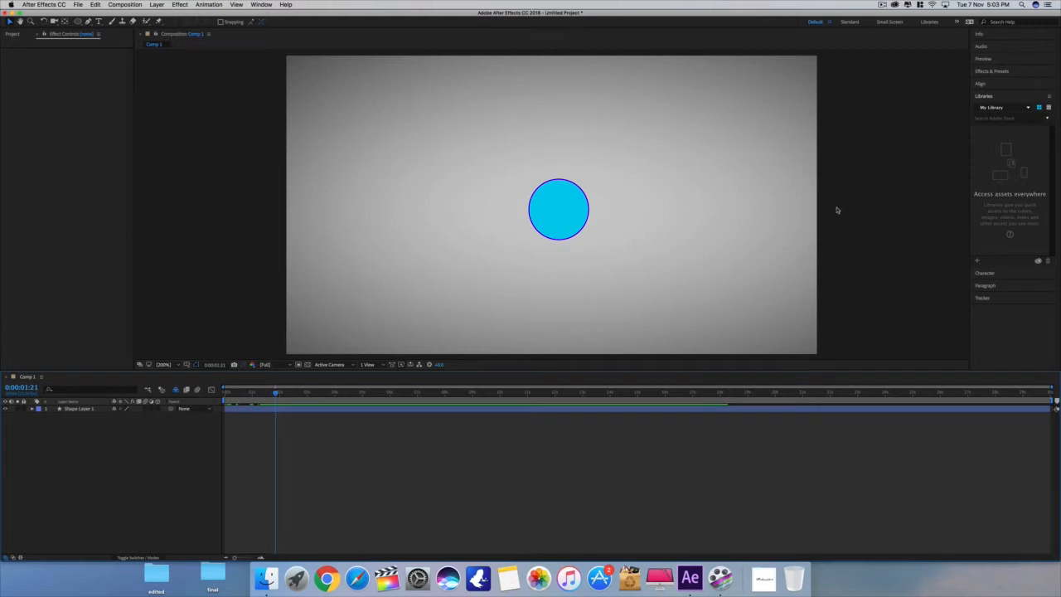
{"action": "mouse_move", "coordinate": [97, 358]}
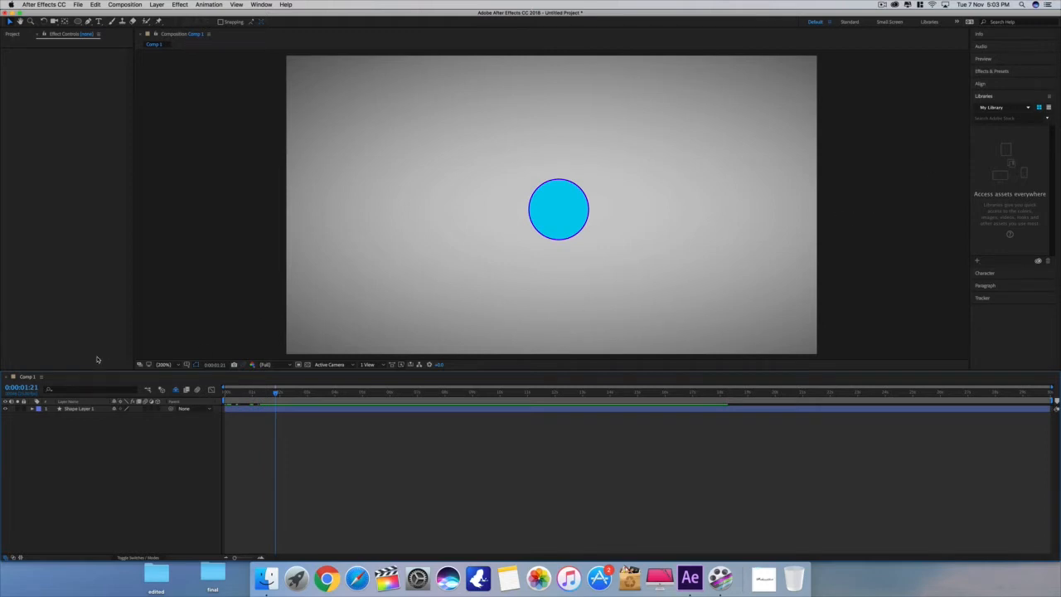
Reveal the cyan circle layer's Transform properties to reach its Position wiggle expression.
{"action": "left_click", "coordinate": [33, 408]}
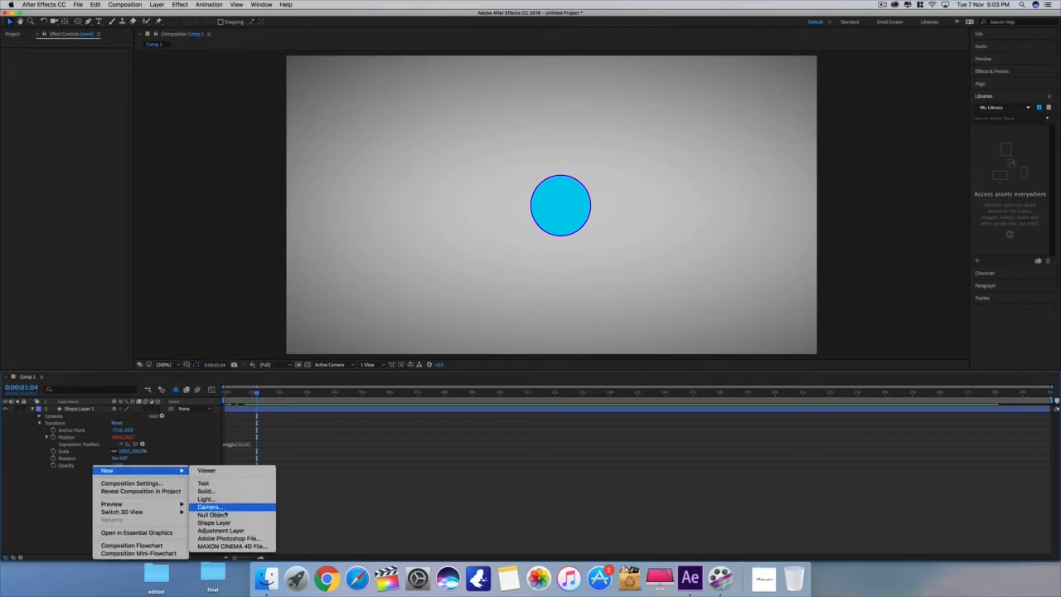
Add a Null Object layer above the circle shape layer.
{"action": "left_click", "coordinate": [209, 516]}
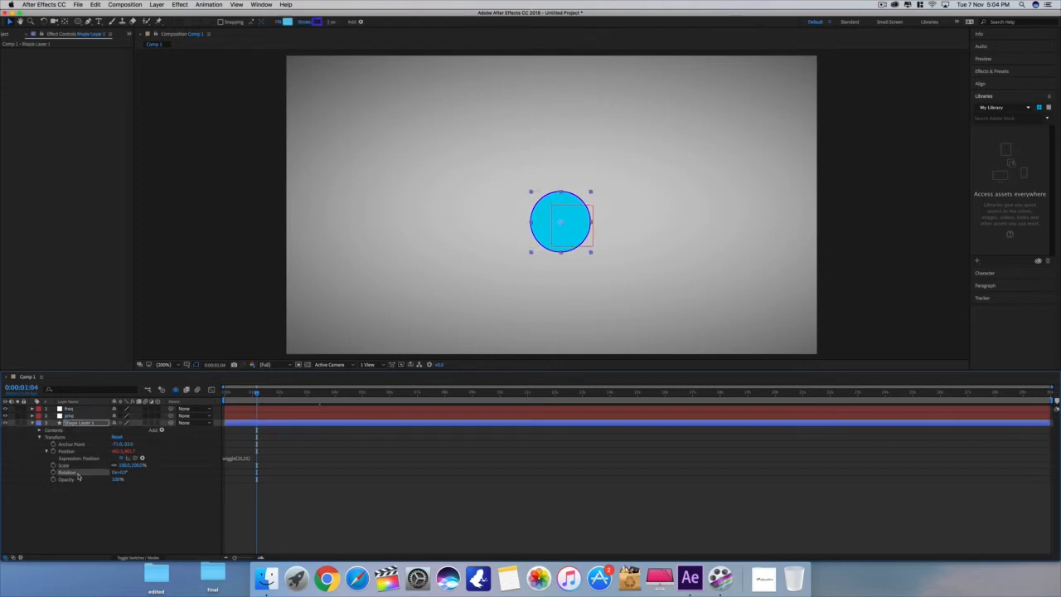
{"action": "mouse_move", "coordinate": [112, 517]}
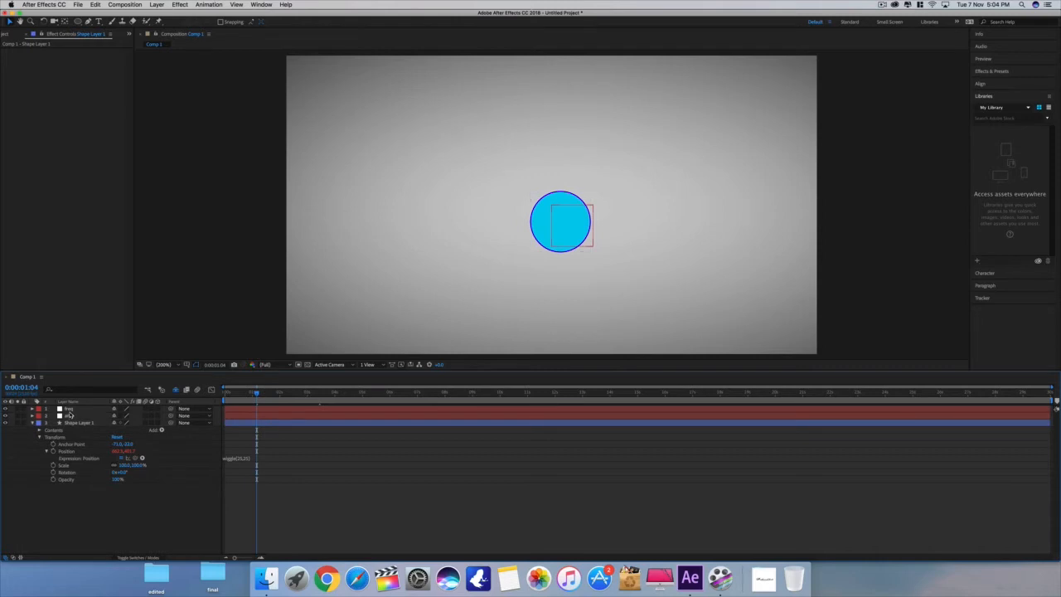
Apply an Expression Controls Slider Control effect to the null layer.
{"action": "right_click", "coordinate": [70, 411]}
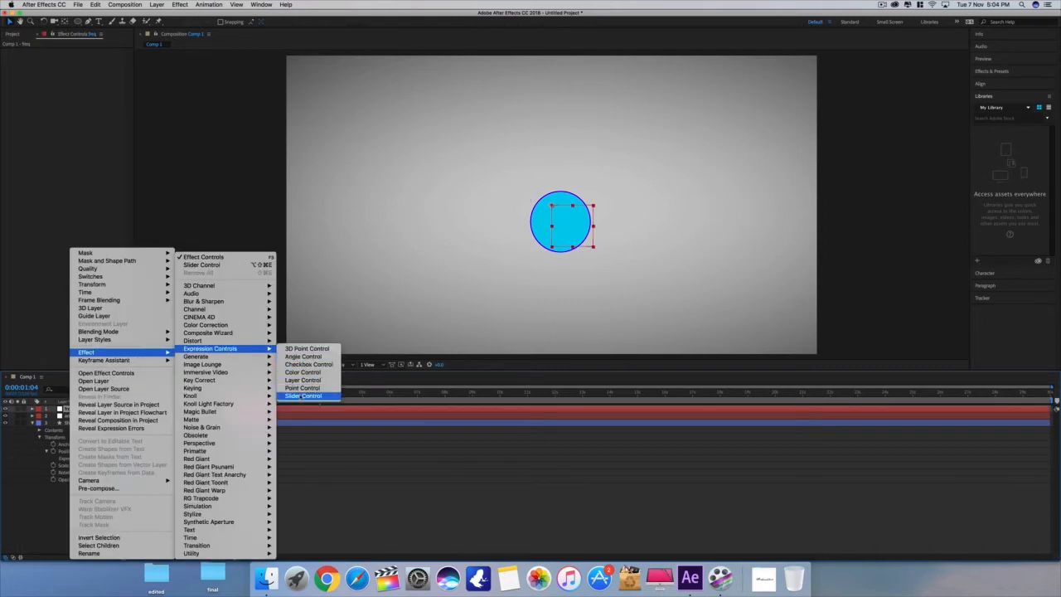
{"action": "left_click", "coordinate": [301, 394]}
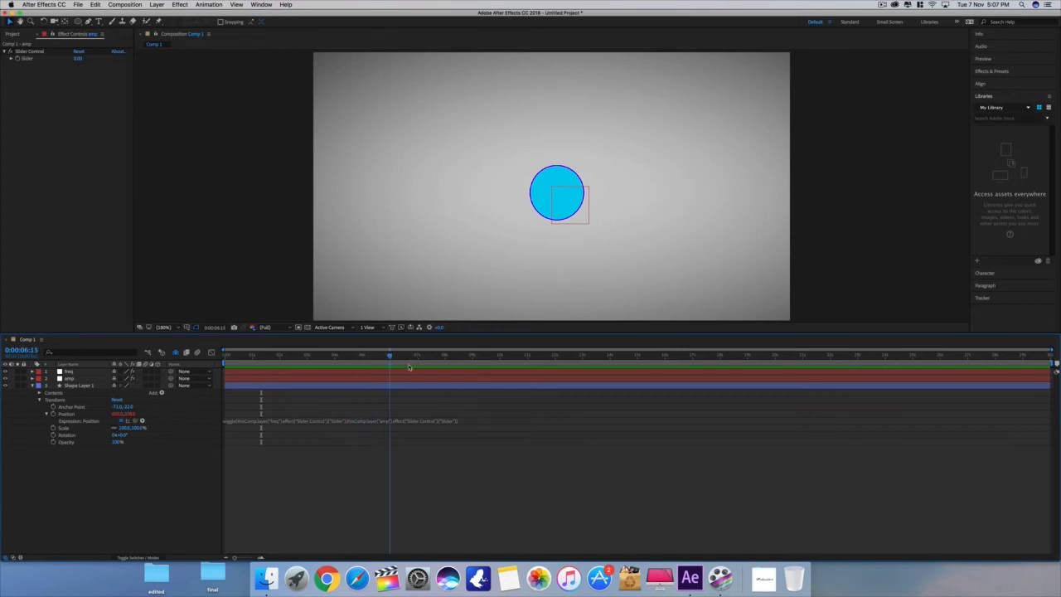
Scrub the playhead from the start to preview the slider-driven wiggle on the circle.
{"action": "left_click", "coordinate": [238, 353]}
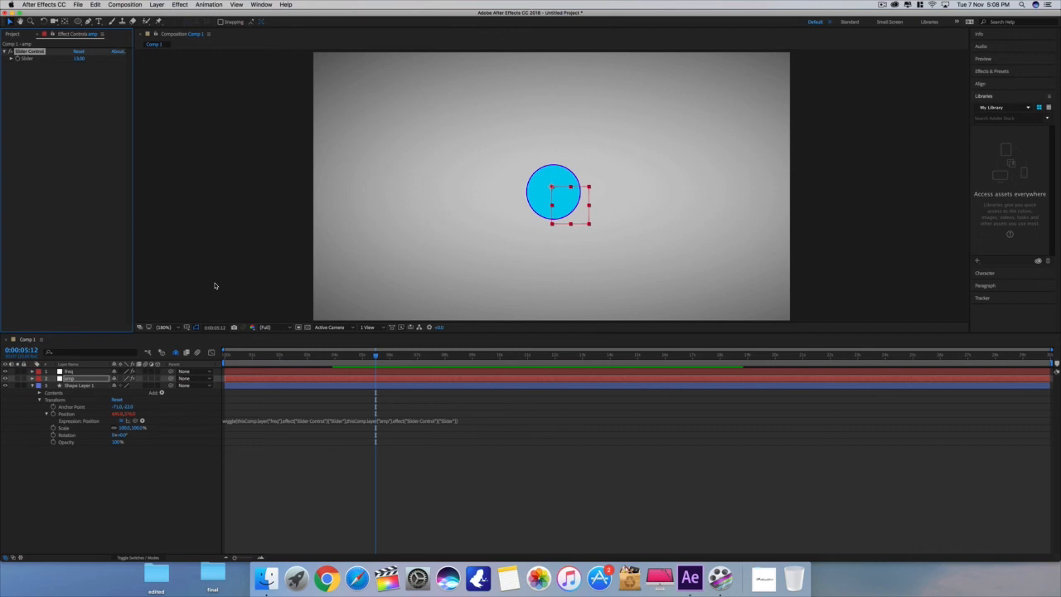
{"action": "left_click", "coordinate": [225, 354]}
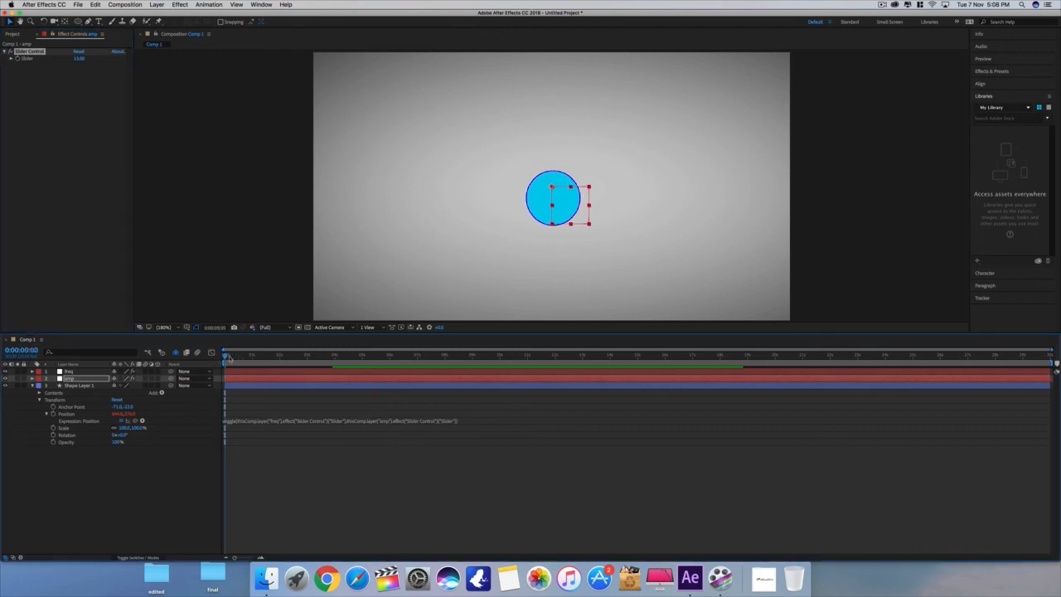
{"action": "left_click", "coordinate": [252, 355]}
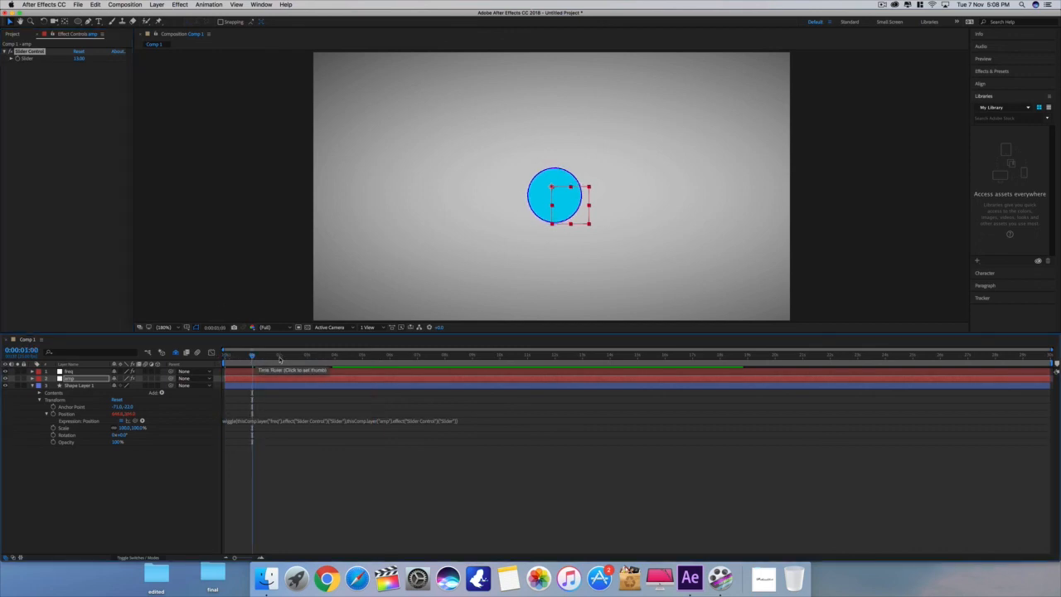